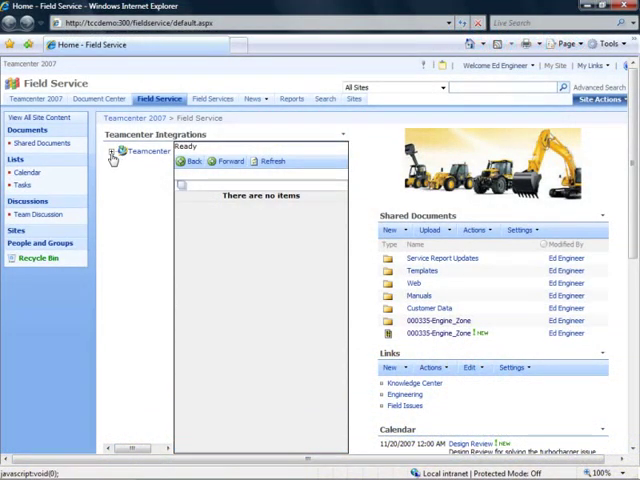
Search Teamcenter by Item ID for T1 and list the matching items
{"action": "left_click", "coordinate": [112, 152]}
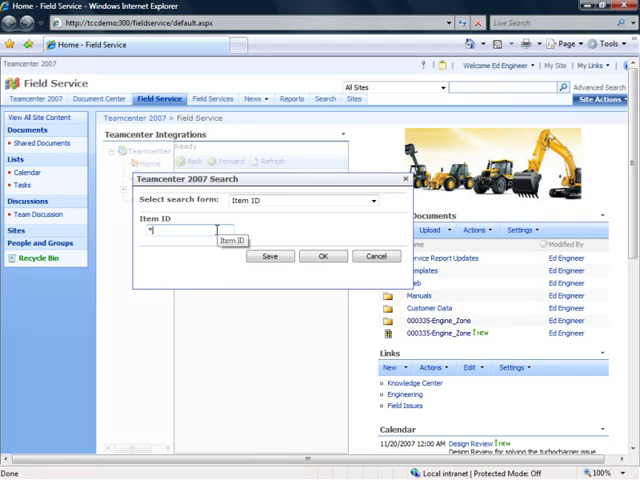
{"action": "type", "text": "T1"}
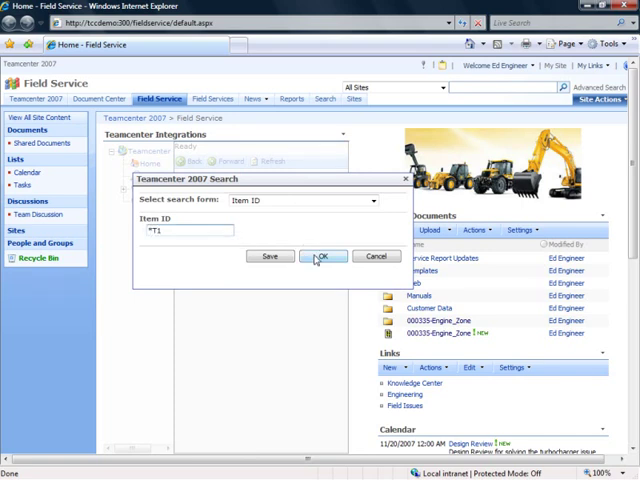
{"action": "left_click", "coordinate": [320, 256]}
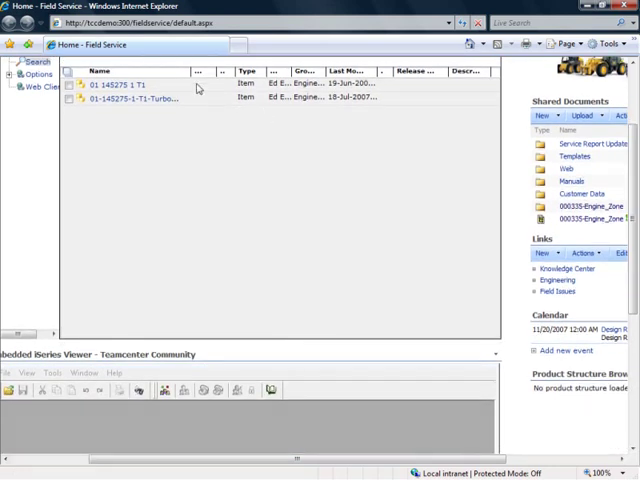
Load the found item into the Embedded Review Viewer and render the turbocharger model
{"action": "left_click", "coordinate": [196, 84]}
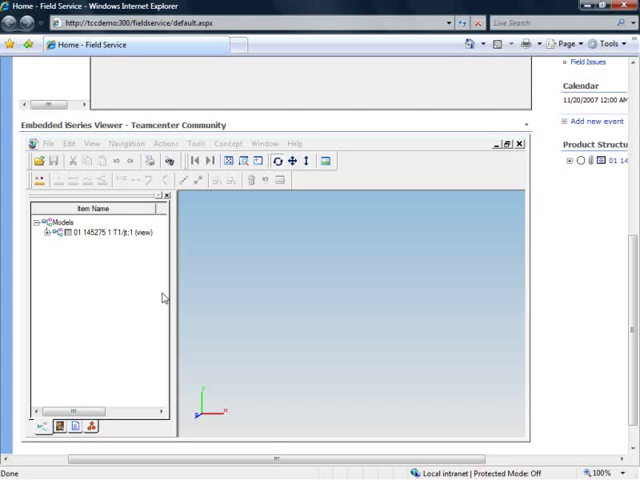
{"action": "left_click", "coordinate": [64, 234]}
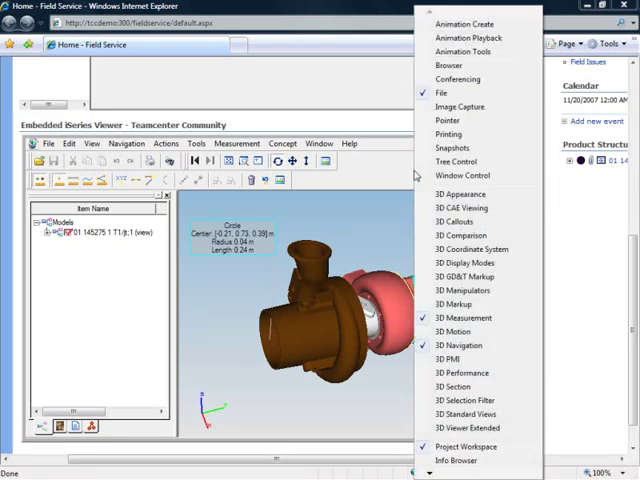
{"action": "mouse_move", "coordinate": [462, 372]}
{"action": "type", "text": "Need to make this b"}
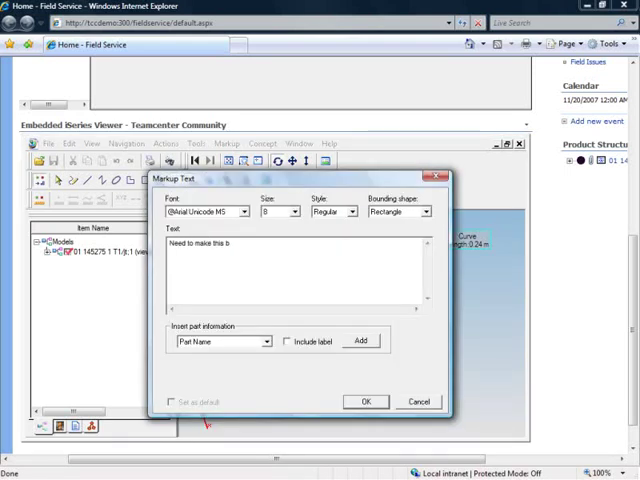
Label the markup note with the Part Name and include the label
{"action": "left_click", "coordinate": [288, 340]}
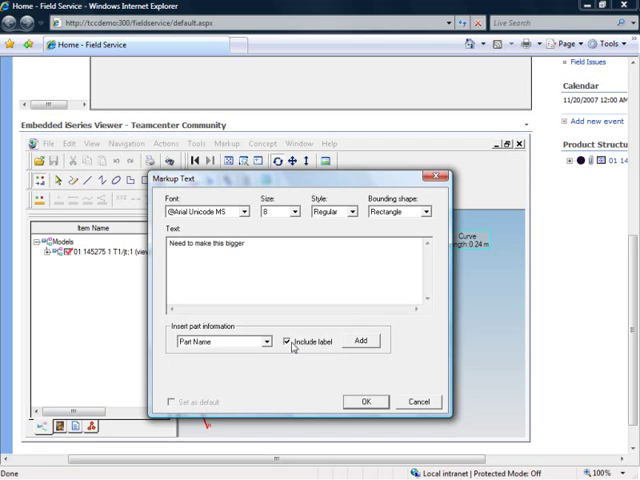
{"action": "left_click", "coordinate": [360, 400]}
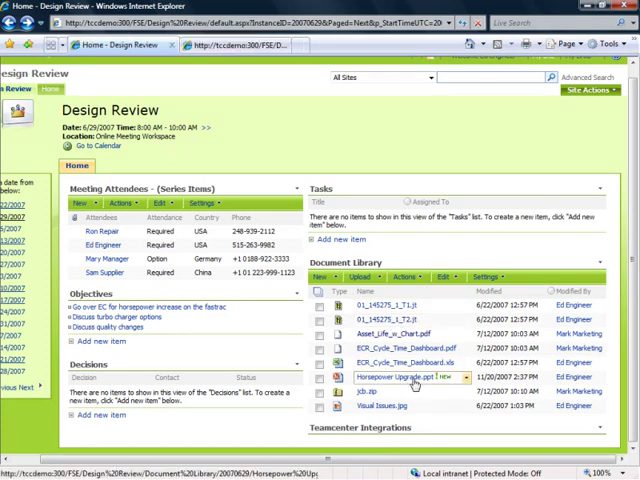
{"action": "mouse_move", "coordinate": [404, 386]}
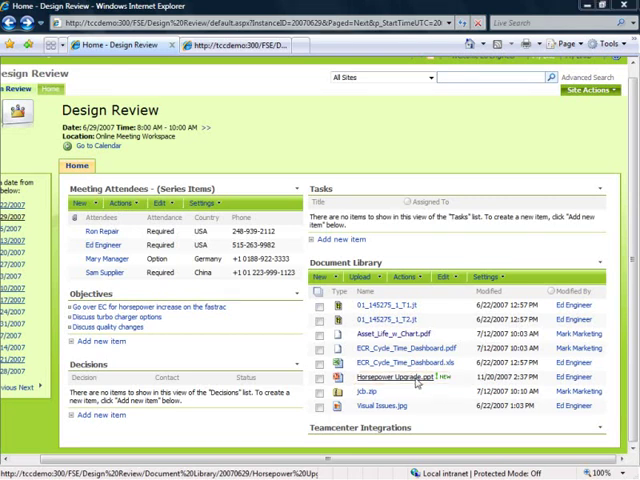
Open the Horsepower Upgrade document from the meeting's Document Library
{"action": "left_click", "coordinate": [380, 374]}
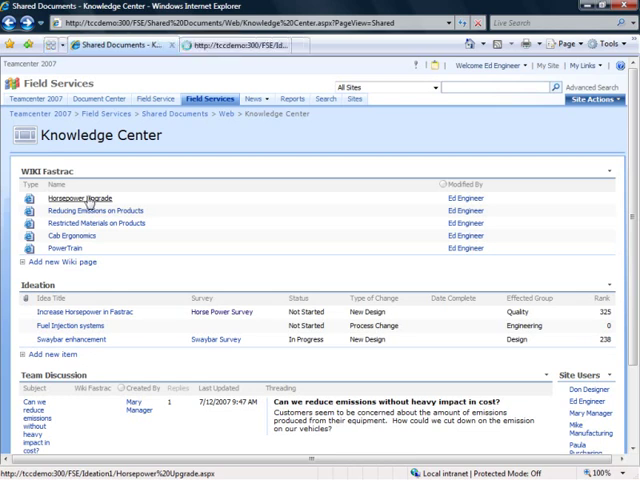
{"action": "left_click", "coordinate": [72, 198]}
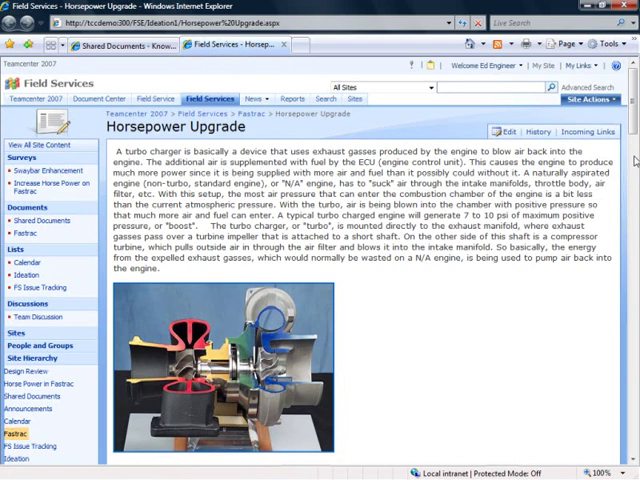
{"action": "scroll", "scroll_direction": "down", "scroll_amount": 3}
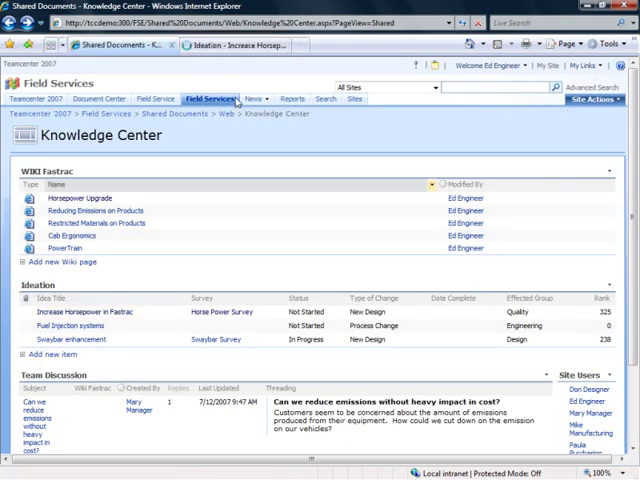
View the Horse Power Survey from the Increase Horsepower idea as a graphical summary
{"action": "left_click", "coordinate": [76, 312]}
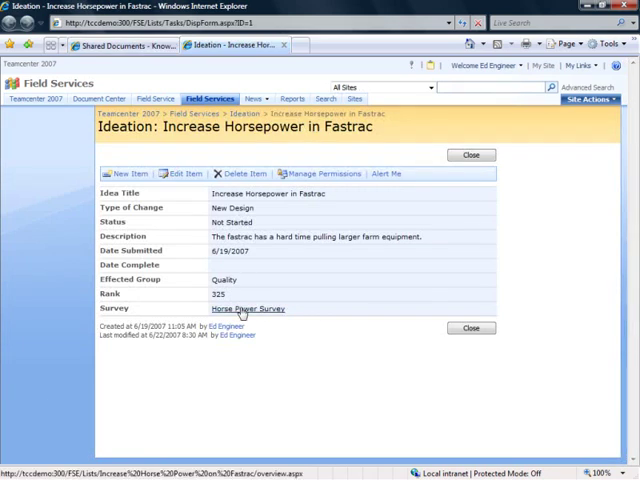
{"action": "left_click", "coordinate": [248, 308]}
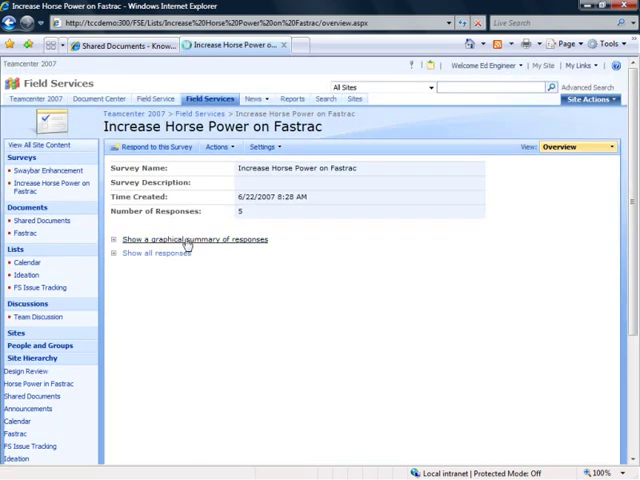
{"action": "left_click", "coordinate": [196, 240]}
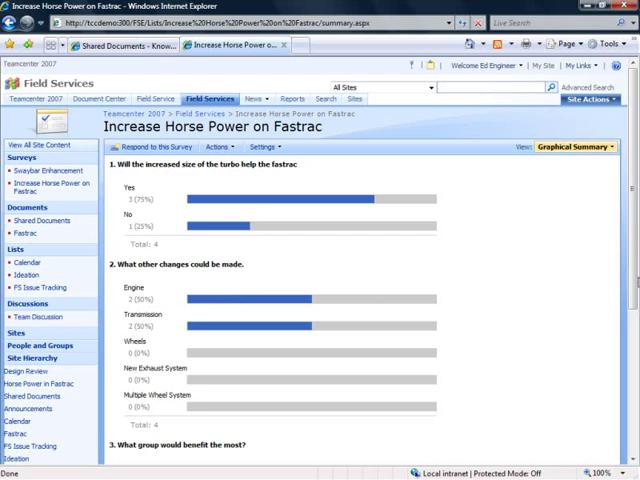
{"action": "scroll", "scroll_direction": "down", "scroll_amount": 3}
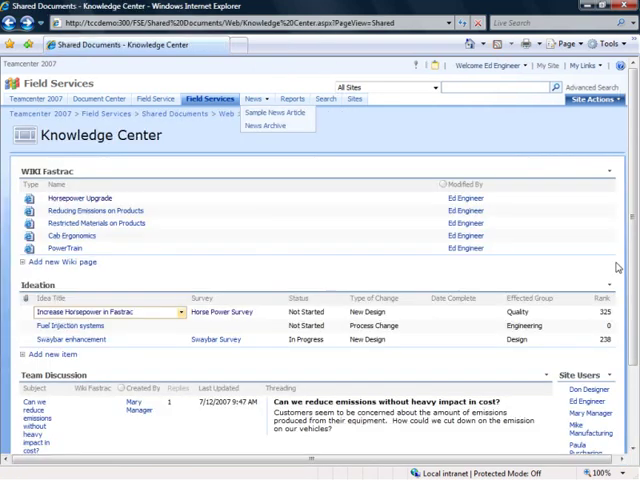
Show the horsepower team discussion in Threaded view
{"action": "scroll", "scroll_direction": "down", "scroll_amount": 3}
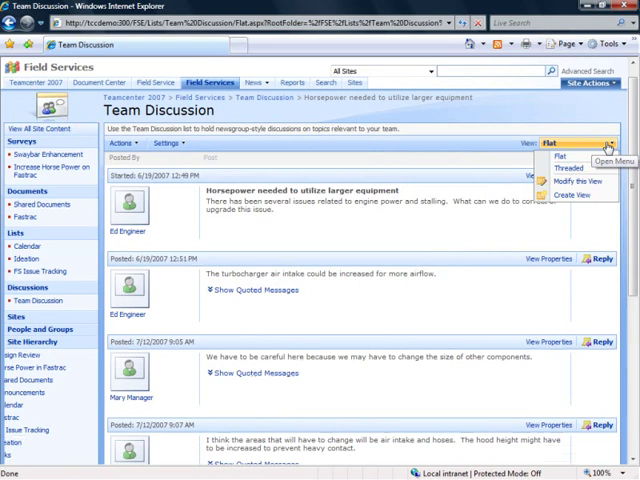
{"action": "left_click", "coordinate": [564, 170]}
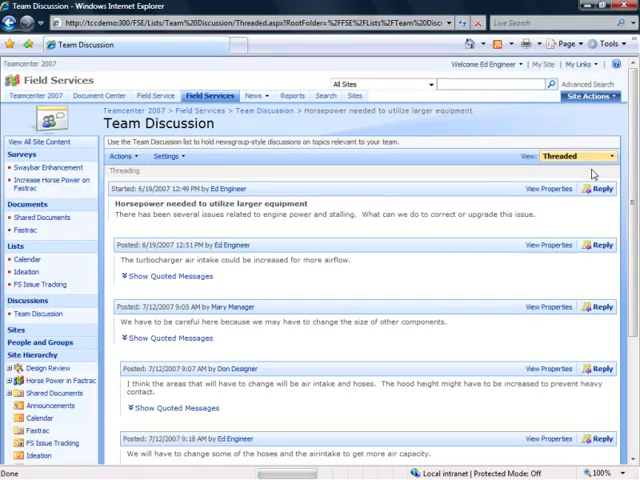
{"action": "scroll", "scroll_direction": "down", "scroll_amount": 3}
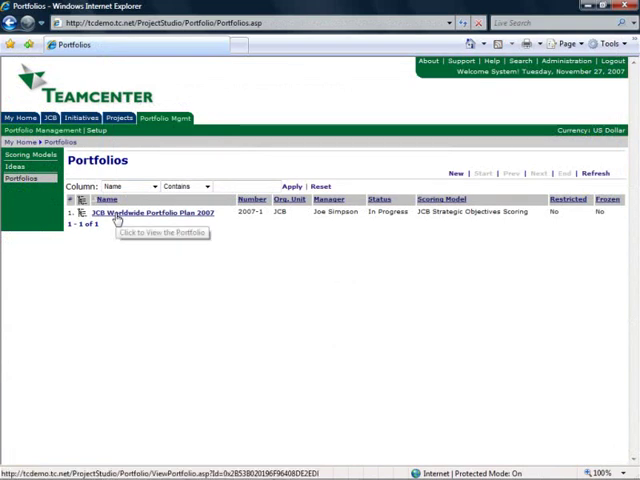
View the JCB Worldwide Portfolio Plan 2007 initiatives as a tree
{"action": "left_click", "coordinate": [148, 212]}
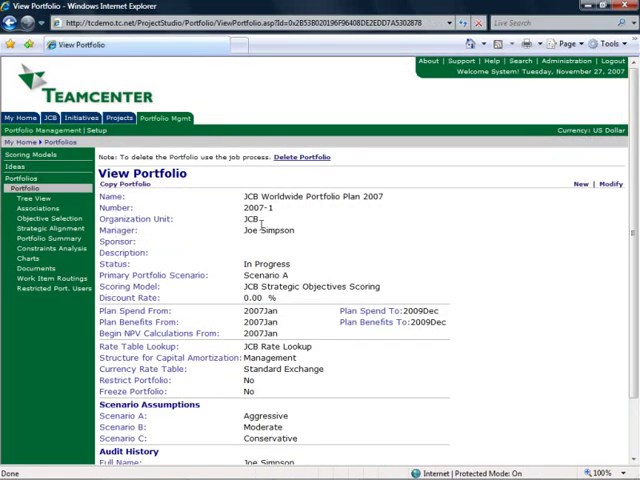
{"action": "left_click", "coordinate": [32, 208]}
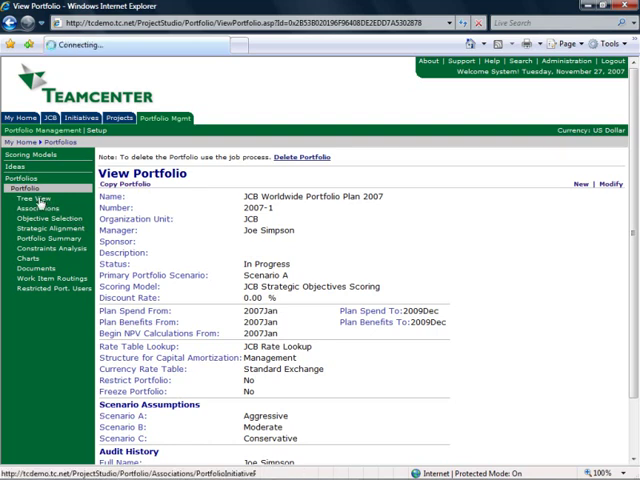
{"action": "left_click", "coordinate": [32, 196]}
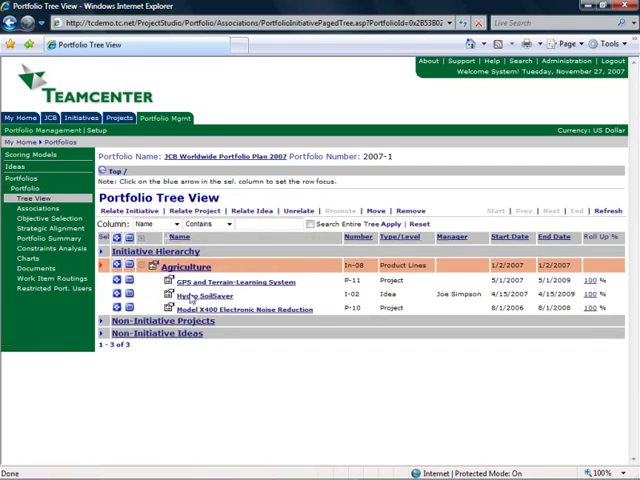
{"action": "mouse_move", "coordinate": [234, 292]}
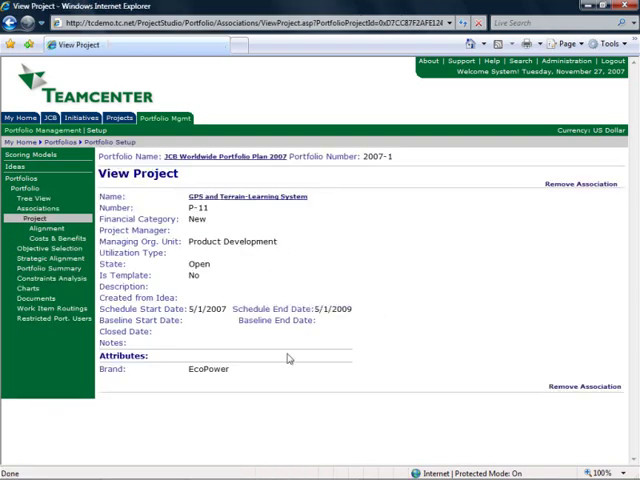
{"action": "mouse_move", "coordinate": [300, 408]}
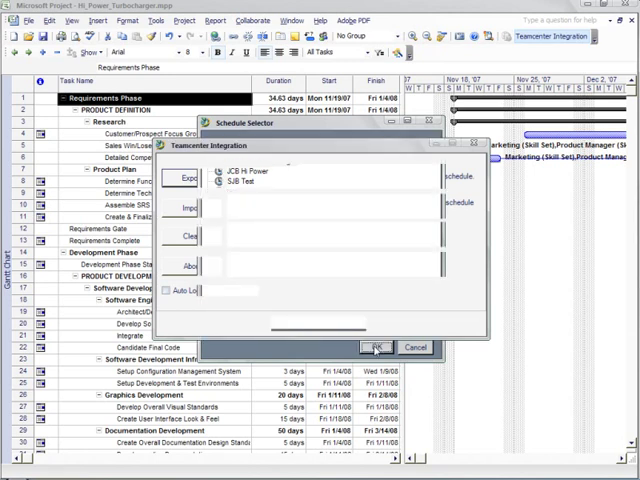
Map the schedule's resources to Teamcenter members and confirm the mapping
{"action": "left_click", "coordinate": [376, 348]}
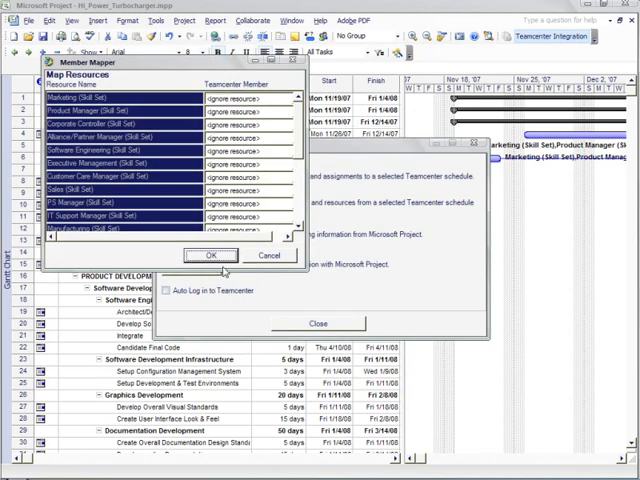
{"action": "left_click", "coordinate": [212, 256]}
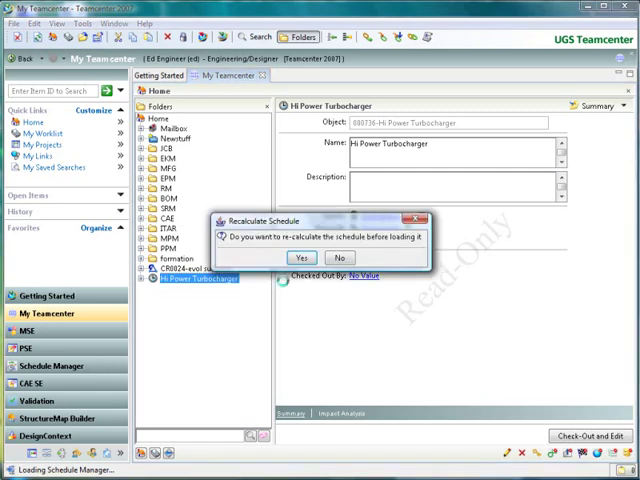
Answer Yes to recalculate the Hi Power Turbocharger schedule before loading it
{"action": "left_click", "coordinate": [302, 256]}
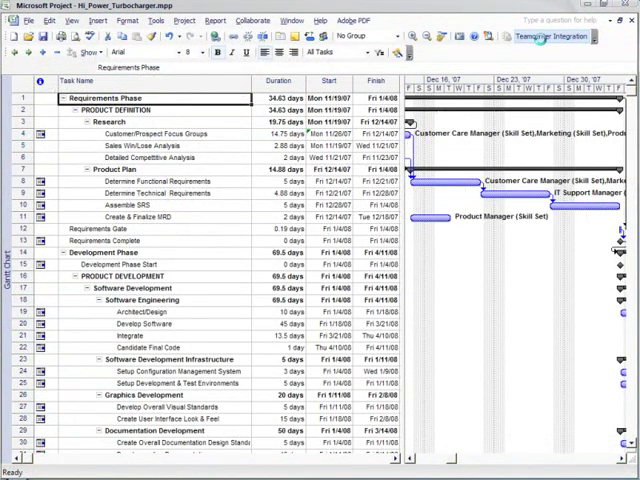
Sign in through Teamcenter Integration and refresh the schedule's assignments
{"action": "left_click", "coordinate": [544, 36]}
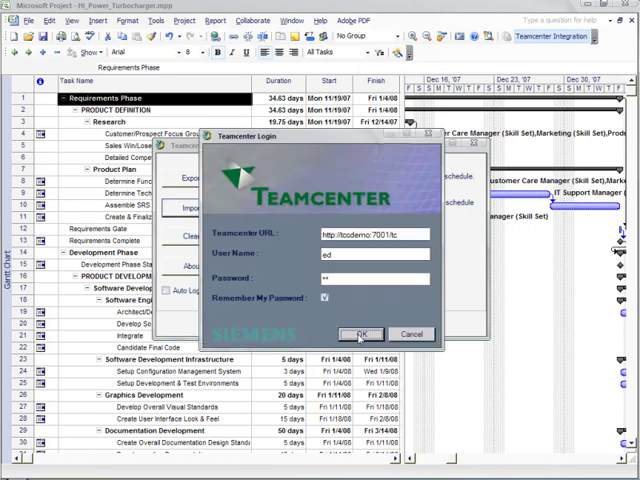
{"action": "left_click", "coordinate": [360, 332]}
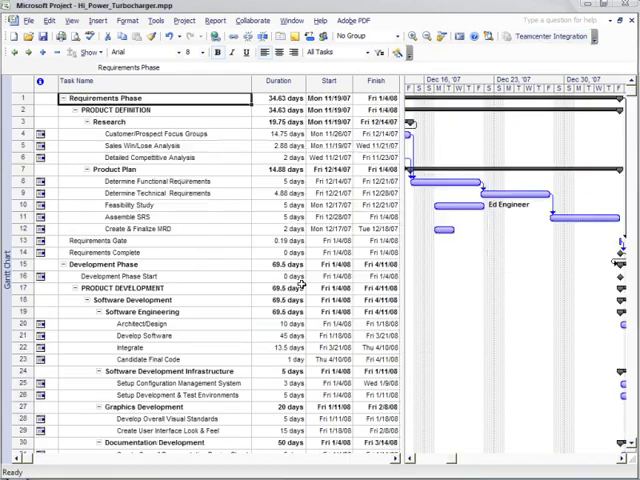
{"action": "left_click", "coordinate": [120, 204]}
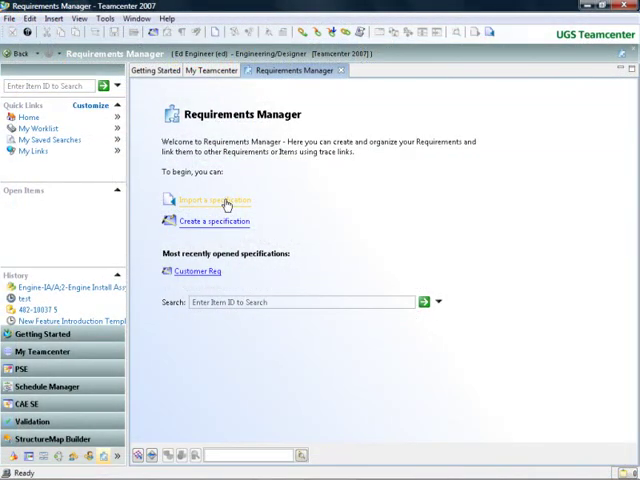
Import New Customer Requirements.docx from the Users folder as a specification
{"action": "left_click", "coordinate": [212, 200]}
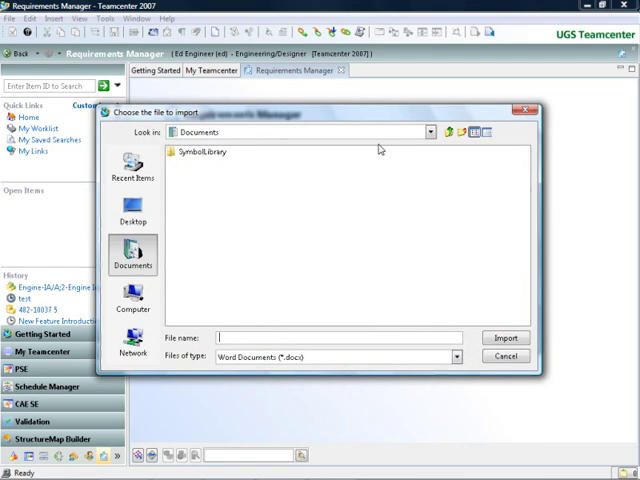
{"action": "left_click", "coordinate": [132, 300]}
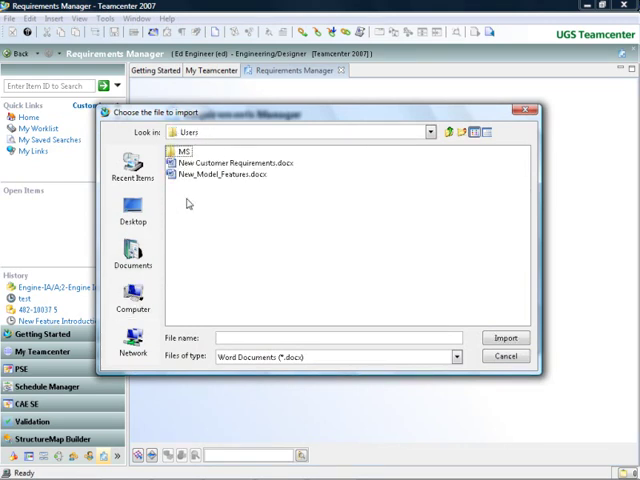
{"action": "left_click", "coordinate": [232, 164]}
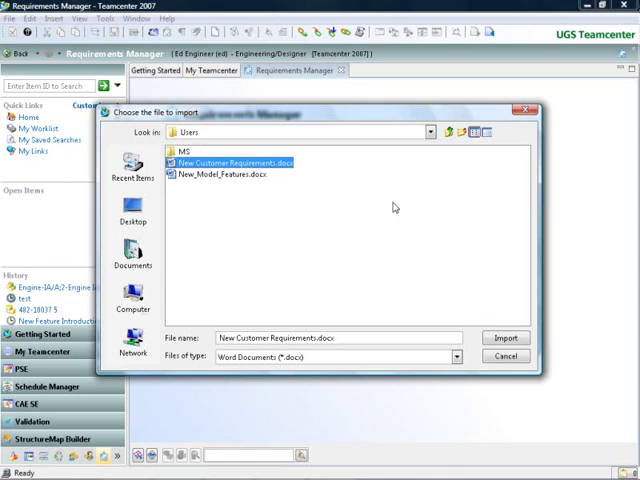
{"action": "left_click", "coordinate": [504, 336]}
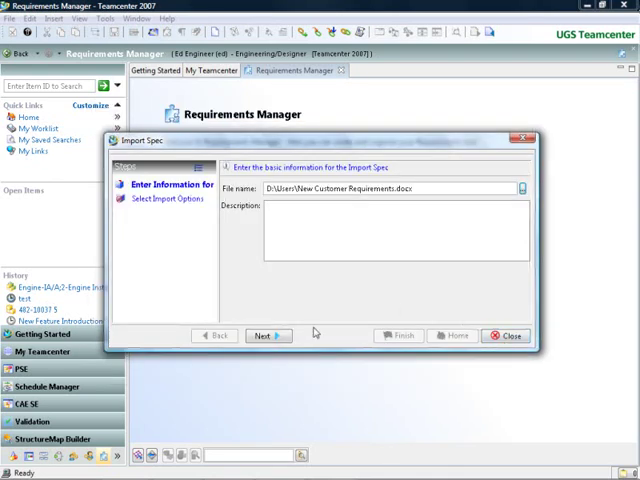
Complete the Import Spec wizard, importing the document as single subtype Requirement
{"action": "left_click", "coordinate": [264, 336]}
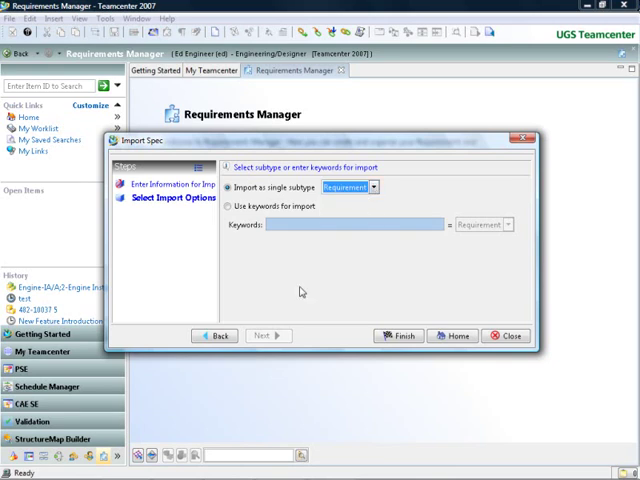
{"action": "left_click", "coordinate": [396, 336]}
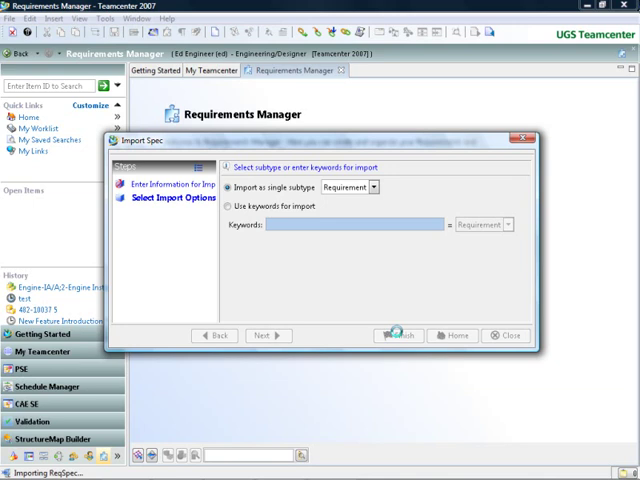
{"action": "left_click", "coordinate": [398, 336]}
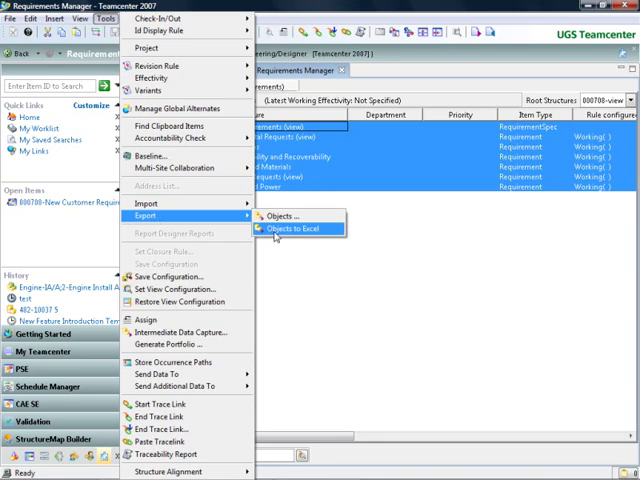
Export the selected requirement objects to Excel with Live integration enabled
{"action": "left_click", "coordinate": [296, 228]}
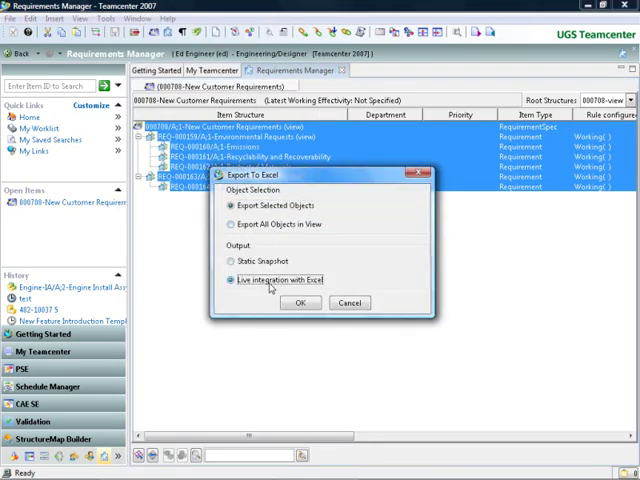
{"action": "left_click", "coordinate": [298, 304]}
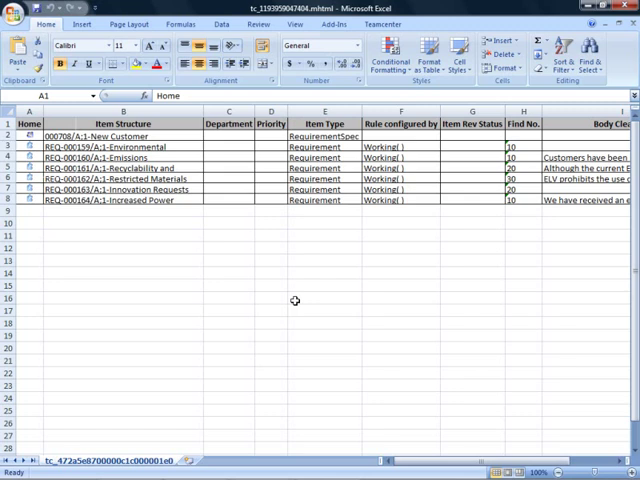
{"action": "mouse_move", "coordinate": [276, 148]}
{"action": "type", "text": "1"}
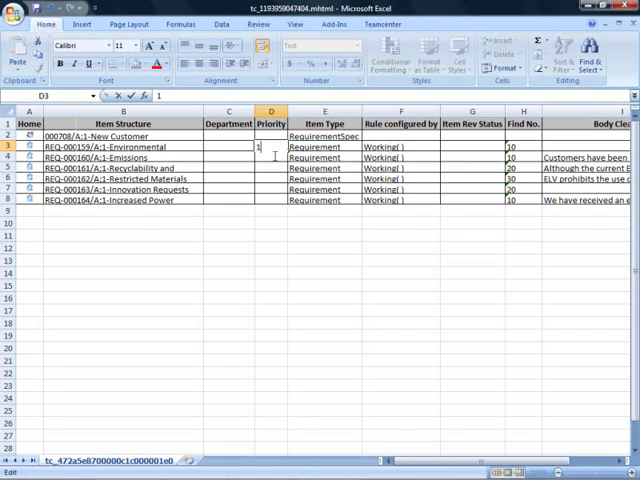
Enter Priority 1 for the Environmental requirement in the live-linked sheet
{"action": "left_click", "coordinate": [270, 168]}
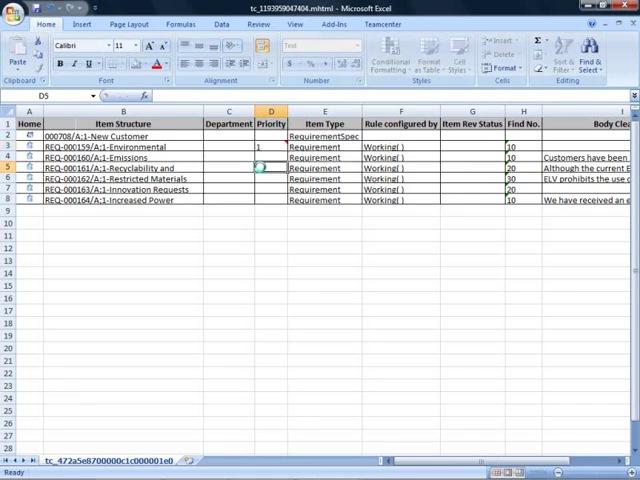
{"action": "mouse_move", "coordinate": [258, 168]}
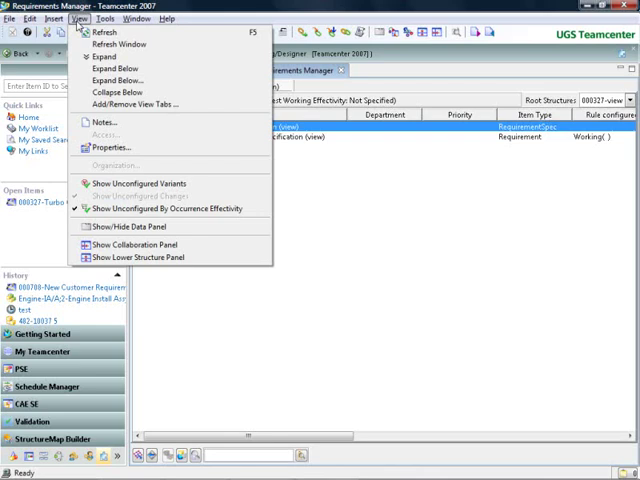
{"action": "mouse_move", "coordinate": [128, 68]}
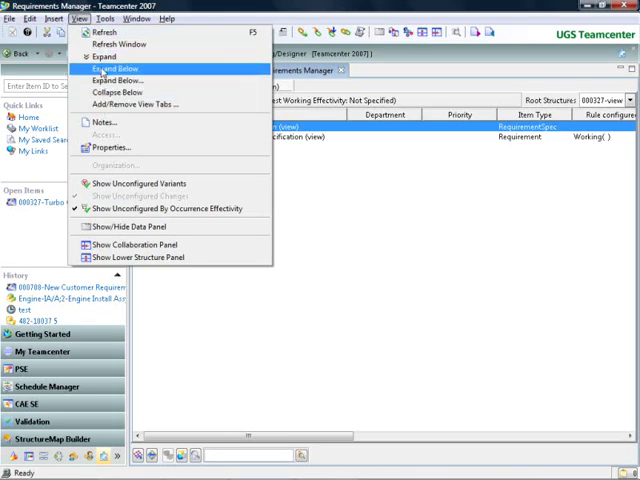
Expand the Turbo Charger Specification below and show the Size requirement's text in the Viewer
{"action": "left_click", "coordinate": [120, 68]}
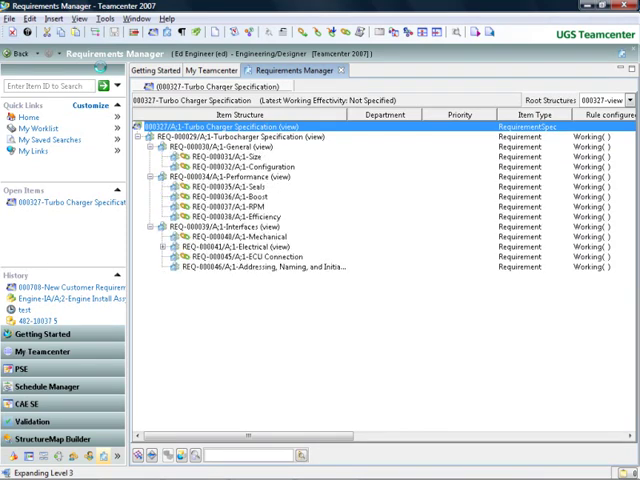
{"action": "left_click", "coordinate": [170, 252]}
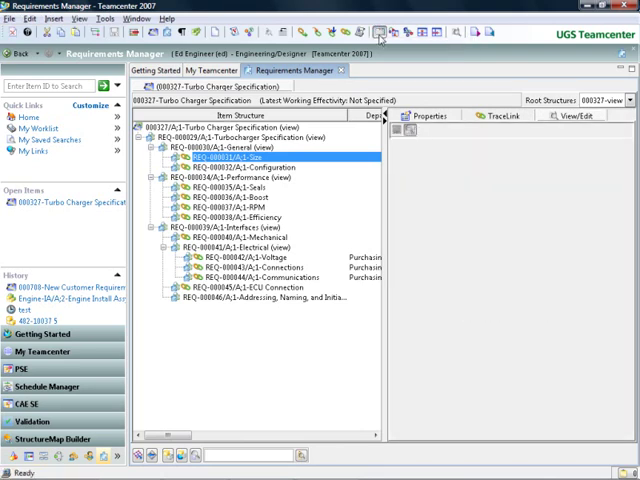
{"action": "left_click", "coordinate": [224, 156]}
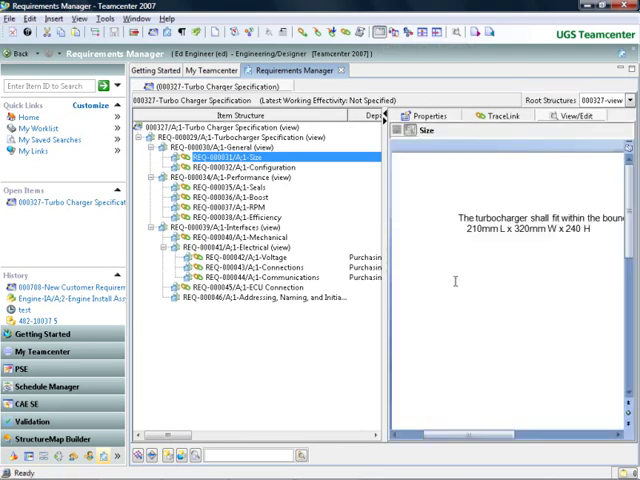
{"action": "mouse_move", "coordinate": [290, 178]}
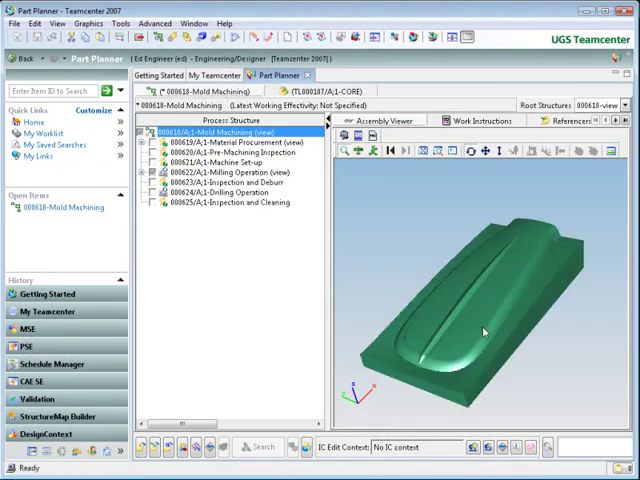
Show the Mold Machining work instructions and place the operations table on the first Visio sheet
{"action": "left_click_drag", "start_coordinate": [482, 332], "coordinate": [462, 352]}
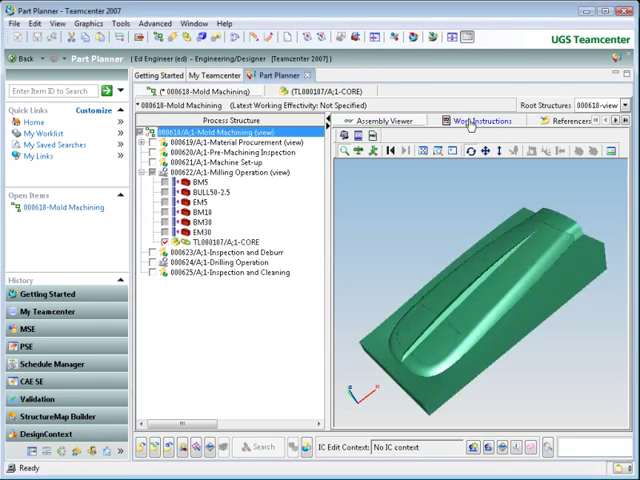
{"action": "left_click", "coordinate": [480, 120]}
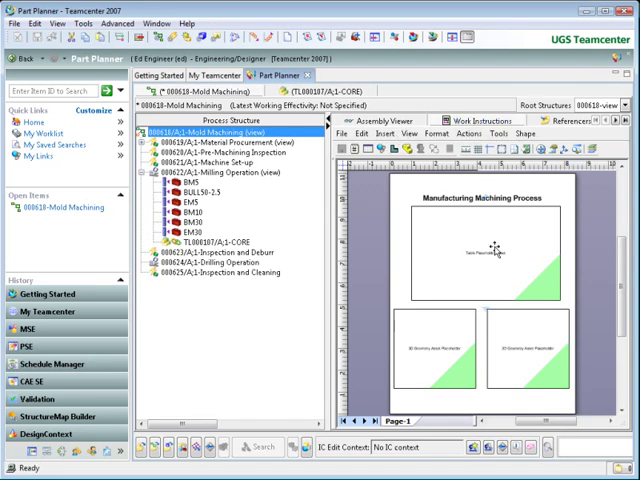
{"action": "left_click", "coordinate": [484, 250]}
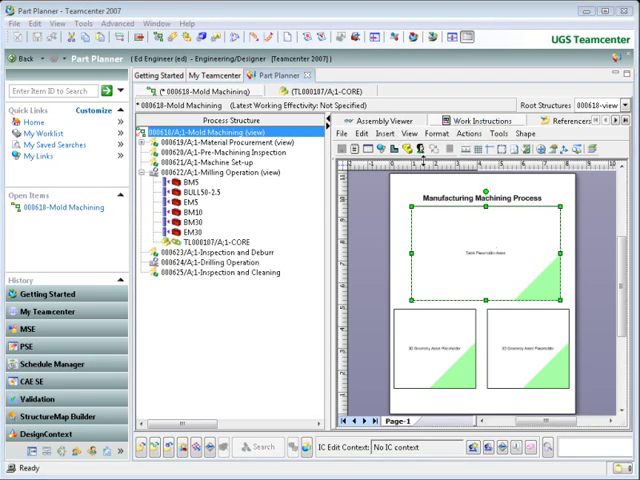
{"action": "mouse_move", "coordinate": [436, 156]}
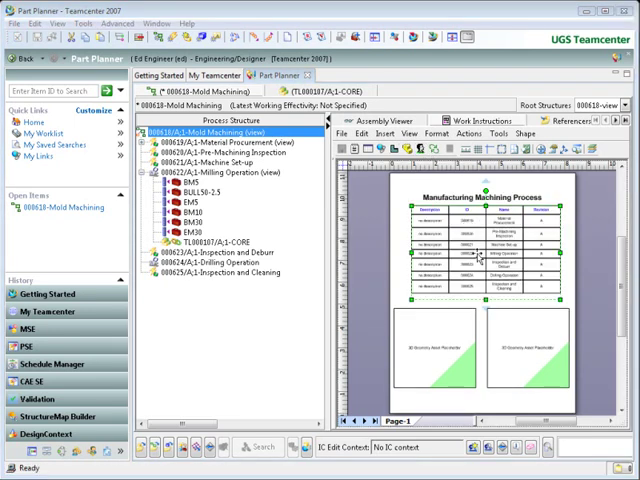
{"action": "left_click", "coordinate": [440, 356]}
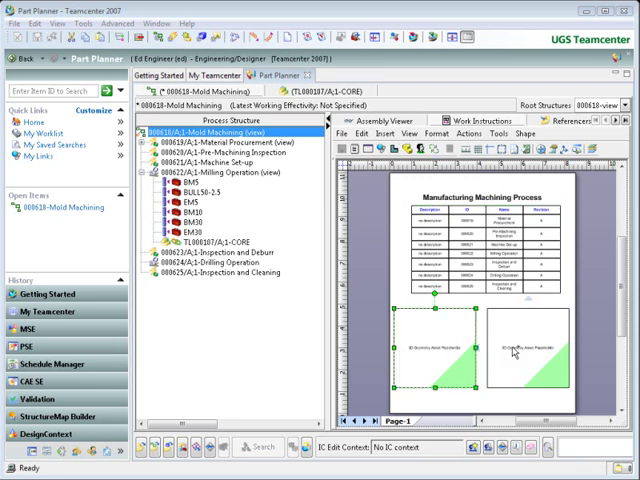
{"action": "left_click", "coordinate": [510, 350]}
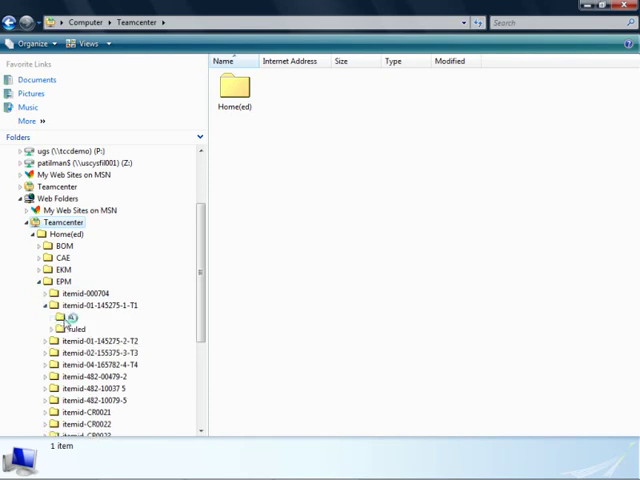
Open the item revision's A web folder and open DMFEA.xls read-only in Excel
{"action": "double_click", "coordinate": [72, 316]}
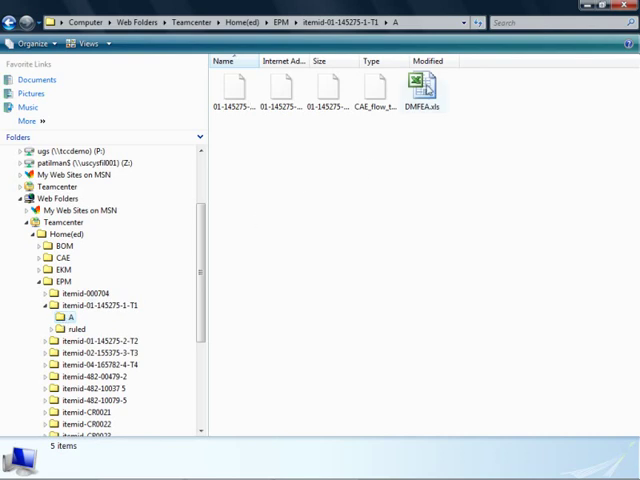
{"action": "right_click", "coordinate": [416, 80]}
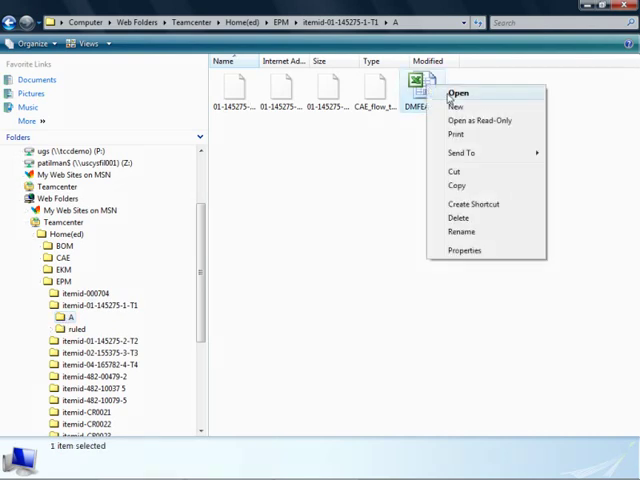
{"action": "left_click", "coordinate": [464, 88]}
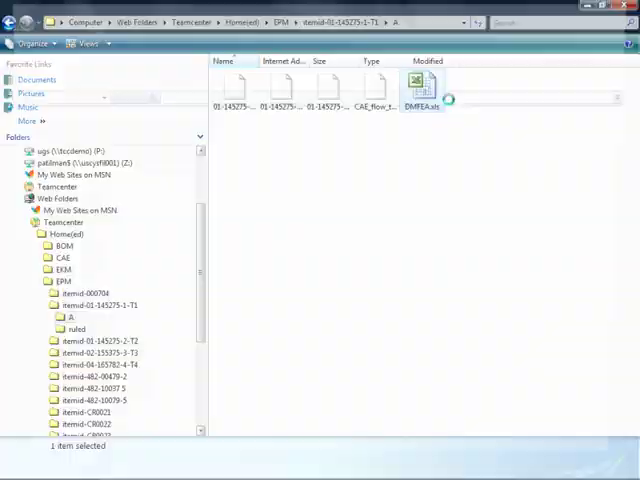
{"action": "double_click", "coordinate": [416, 80]}
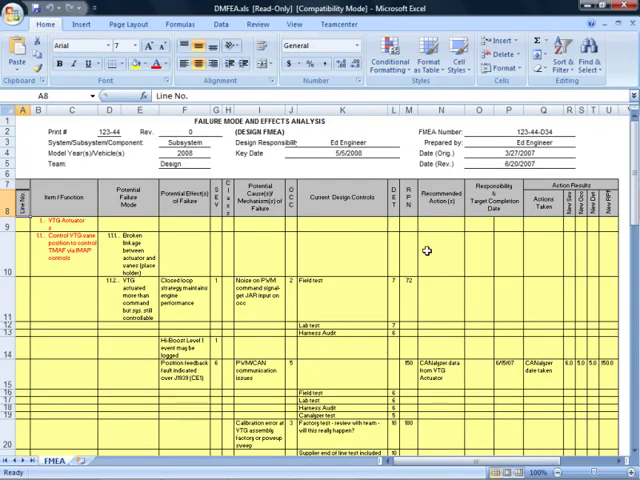
{"action": "scroll", "scroll_direction": "down", "scroll_amount": 3}
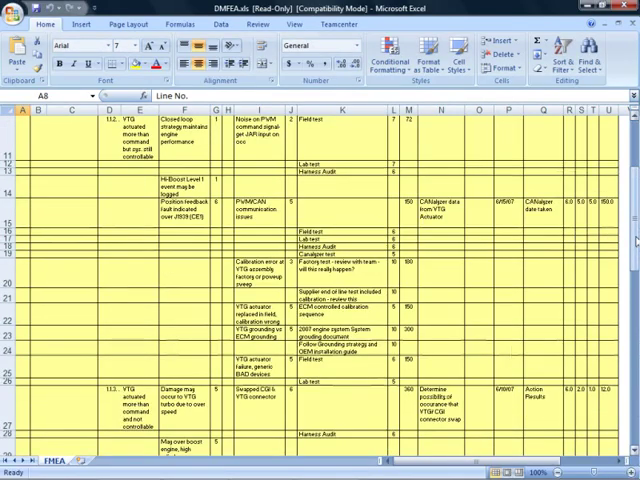
{"action": "scroll", "scroll_direction": "down", "scroll_amount": 3}
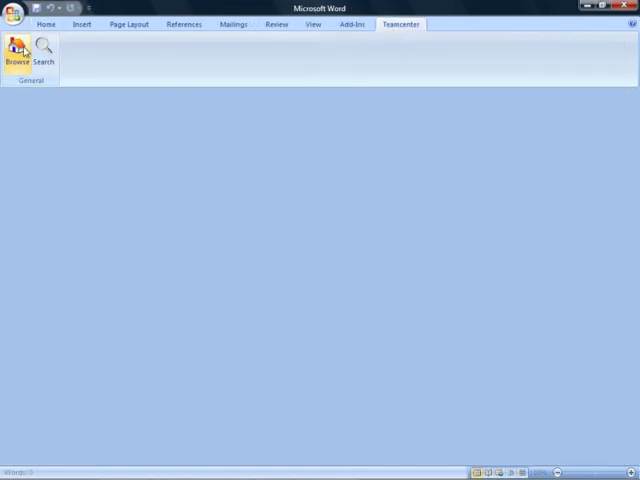
Browse the Teamcenter pane to the Turbocharger T2 folder and check out Turbocharger Specification
{"action": "left_click", "coordinate": [14, 50]}
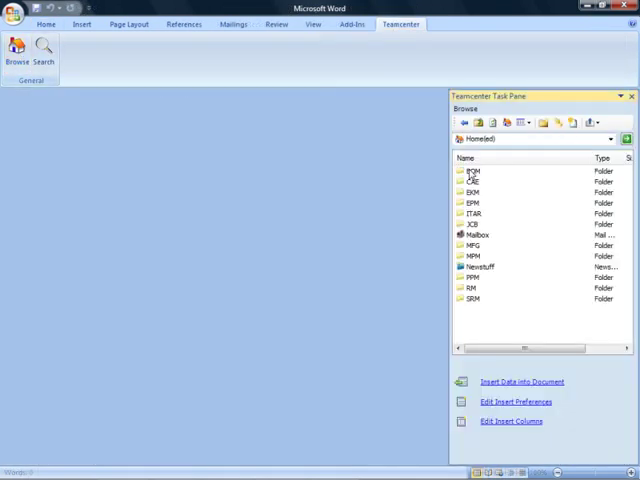
{"action": "double_click", "coordinate": [472, 202]}
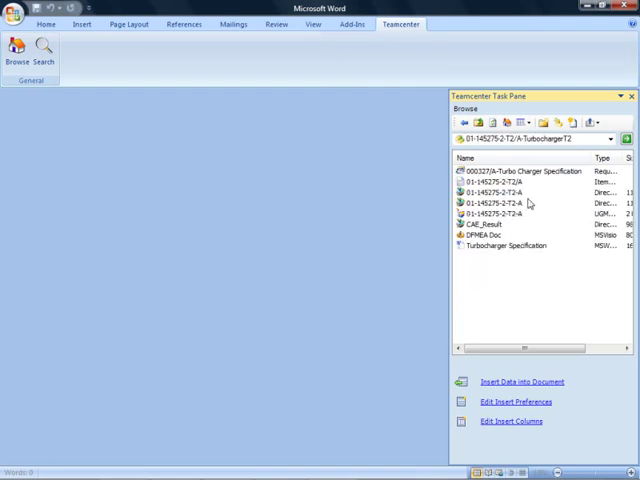
{"action": "left_click", "coordinate": [590, 120]}
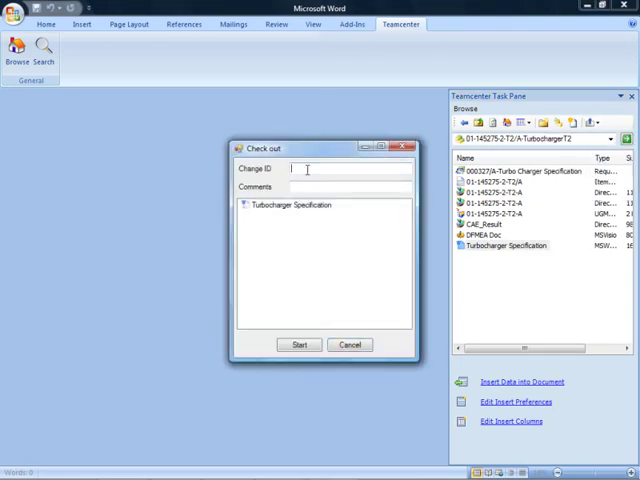
Fill change ID 'New' and comment 'New Specs', then start the check-out to open the document
{"action": "type", "text": "N"}
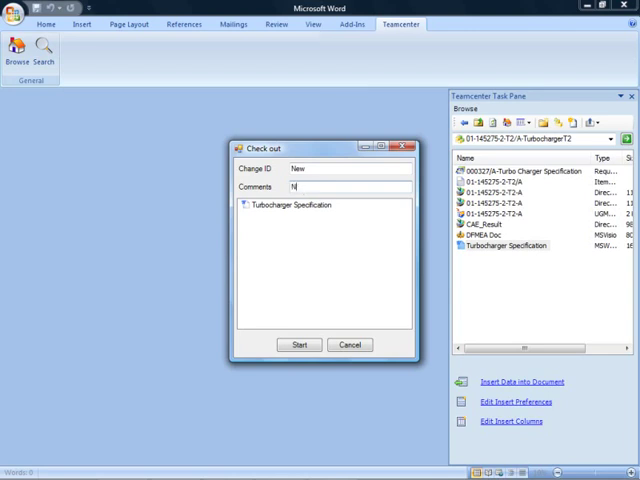
{"action": "type", "text": "ew Specs"}
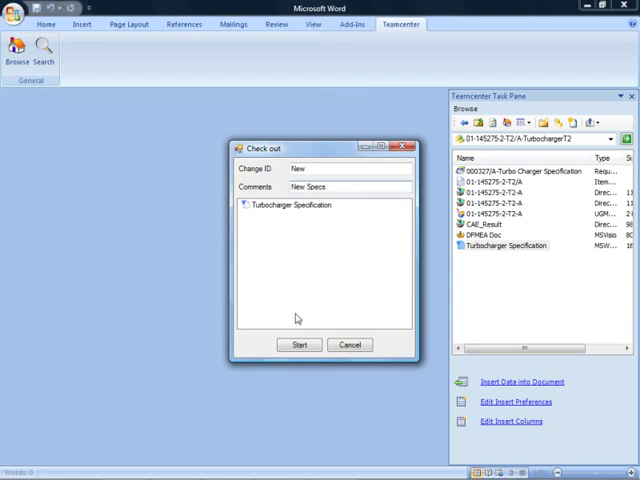
{"action": "left_click", "coordinate": [300, 344]}
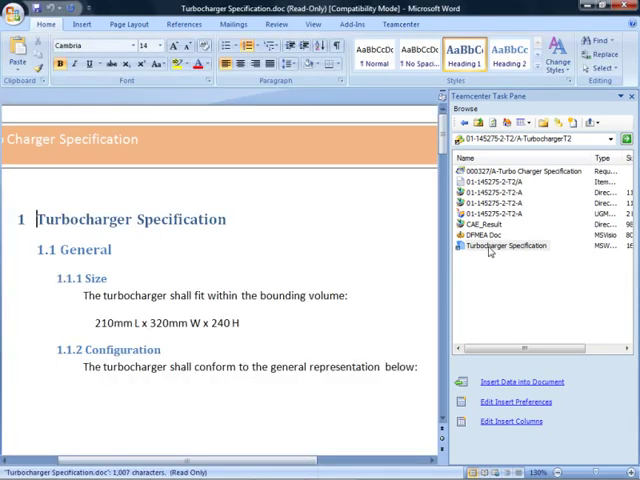
Insert 'Hi Power' before the 'Turbocharger Specification' heading
{"action": "type", "text": "Hi P"}
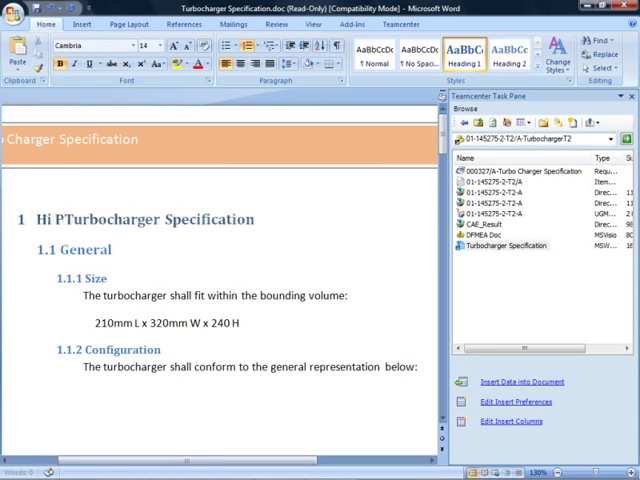
{"action": "type", "text": "ower"}
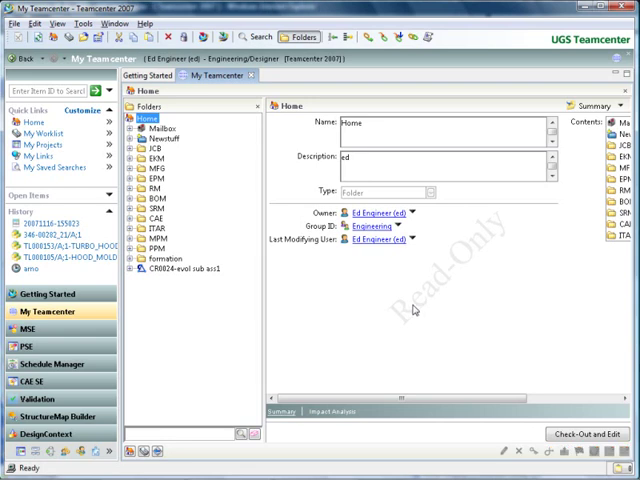
Send 000784 Engine Assembly from the EPM folder to PSE and expand its BOM lines
{"action": "left_click", "coordinate": [130, 174]}
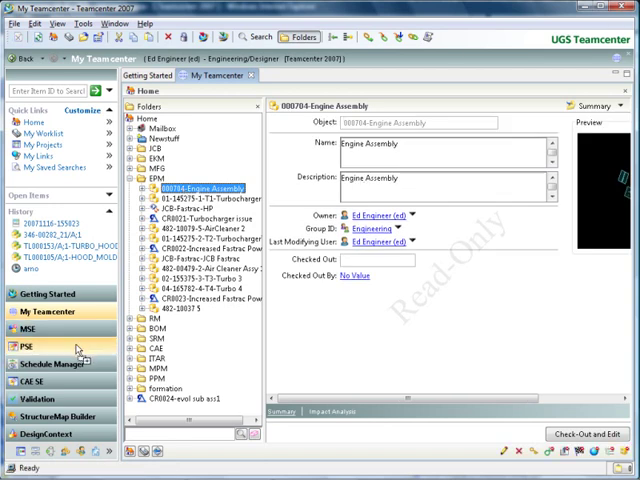
{"action": "left_click", "coordinate": [28, 348]}
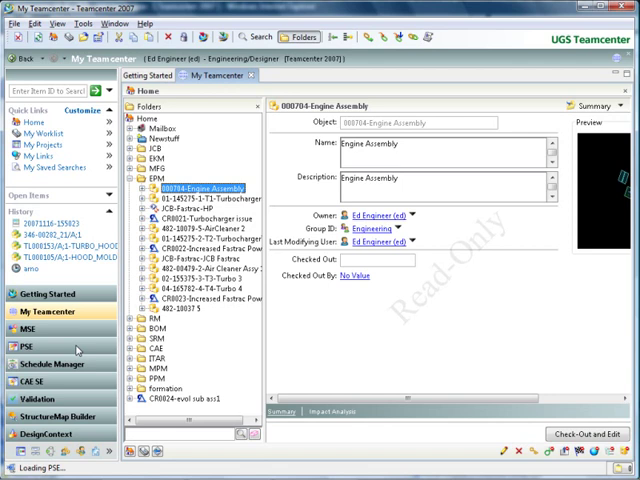
{"action": "left_click", "coordinate": [28, 346]}
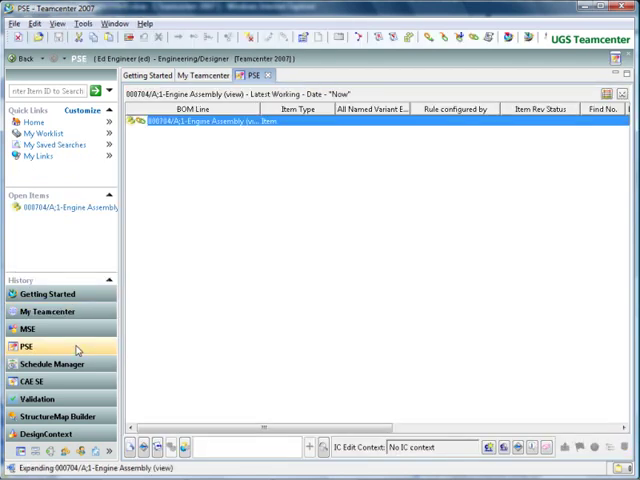
{"action": "left_click", "coordinate": [130, 122]}
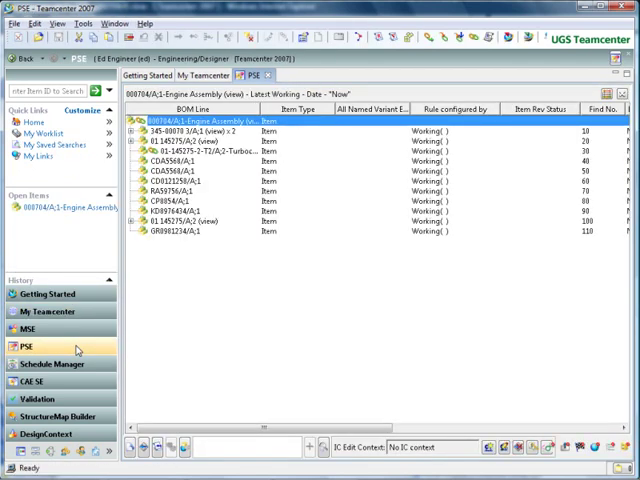